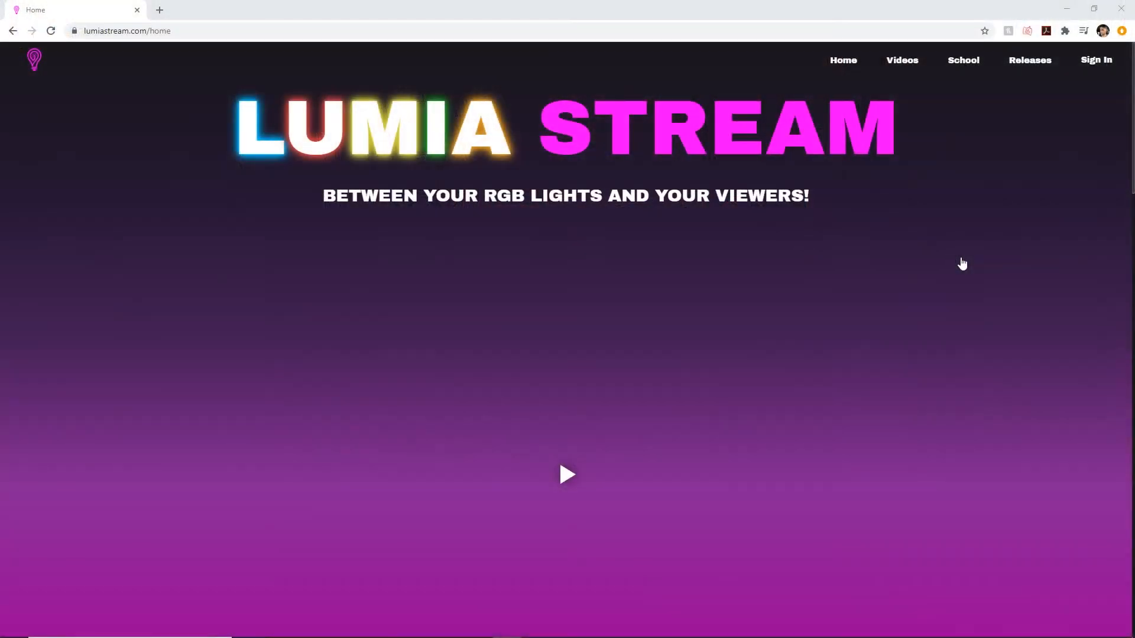
Browse the lumiastream.com Integrations and Features sections, then go to the School lessons overview.
scroll("down", 3)
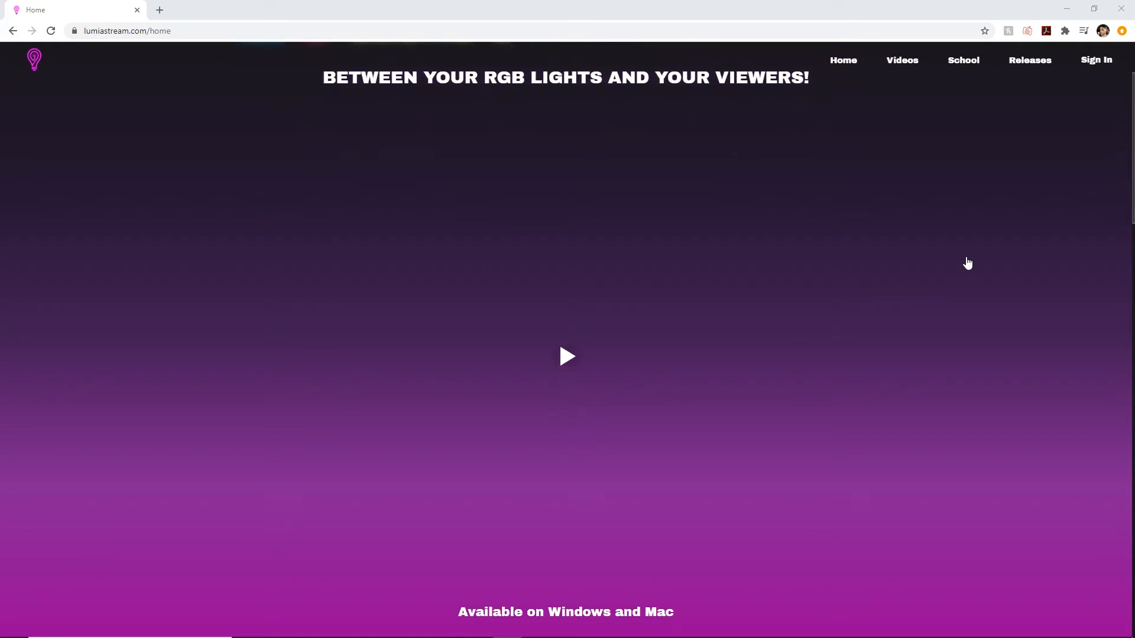
scroll("down", 3)
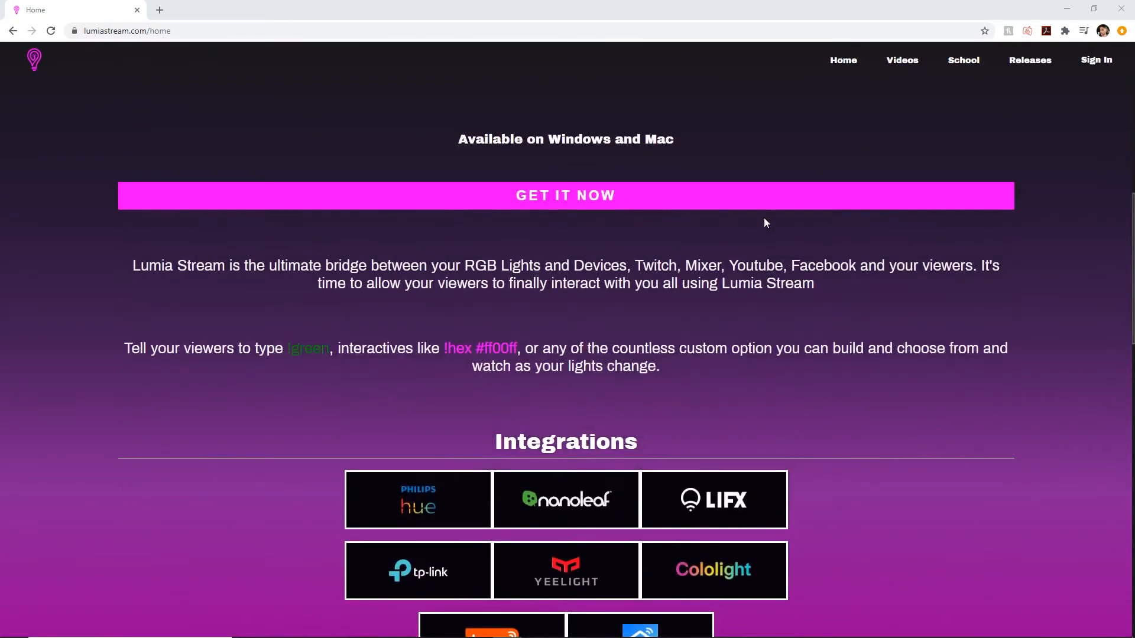
scroll("down", 3)
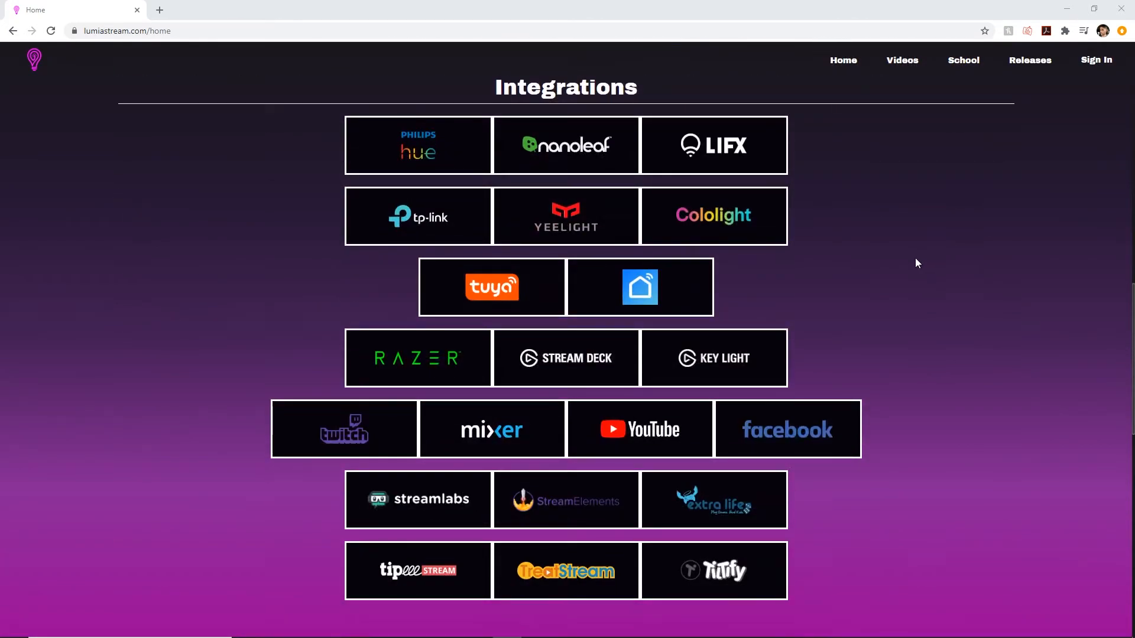
mouse_move(917, 254)
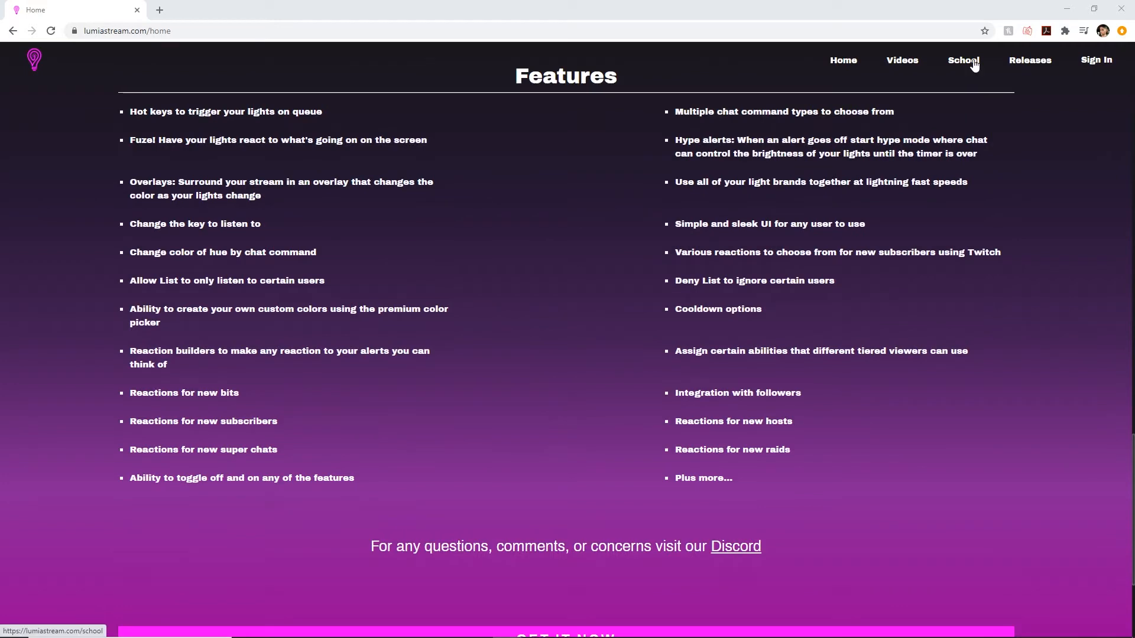
left_click(963, 60)
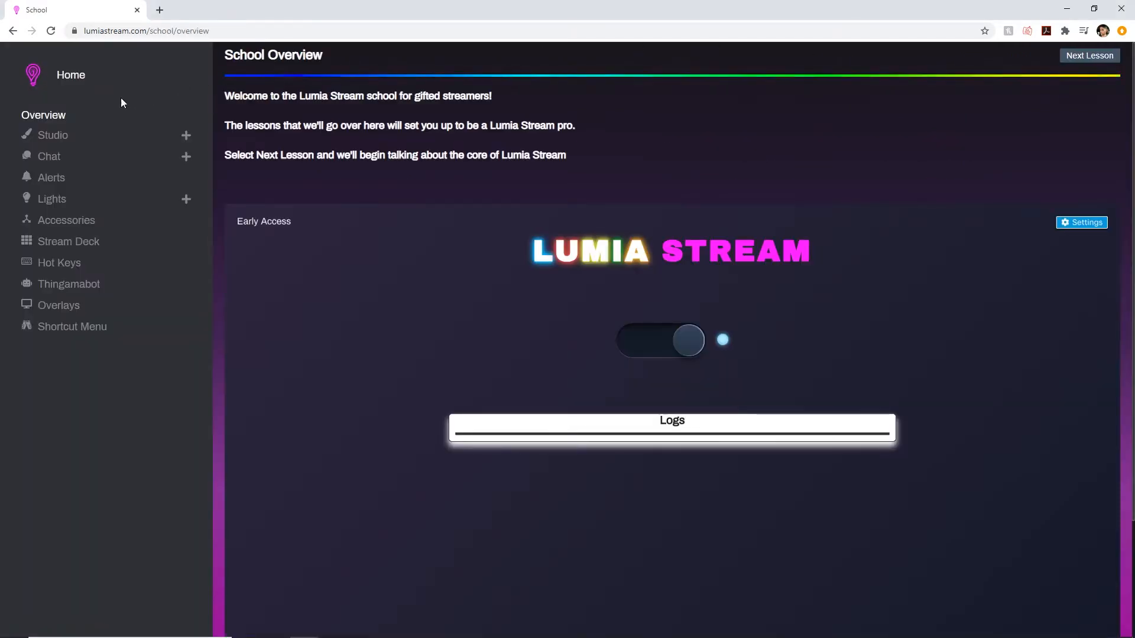
mouse_move(58, 263)
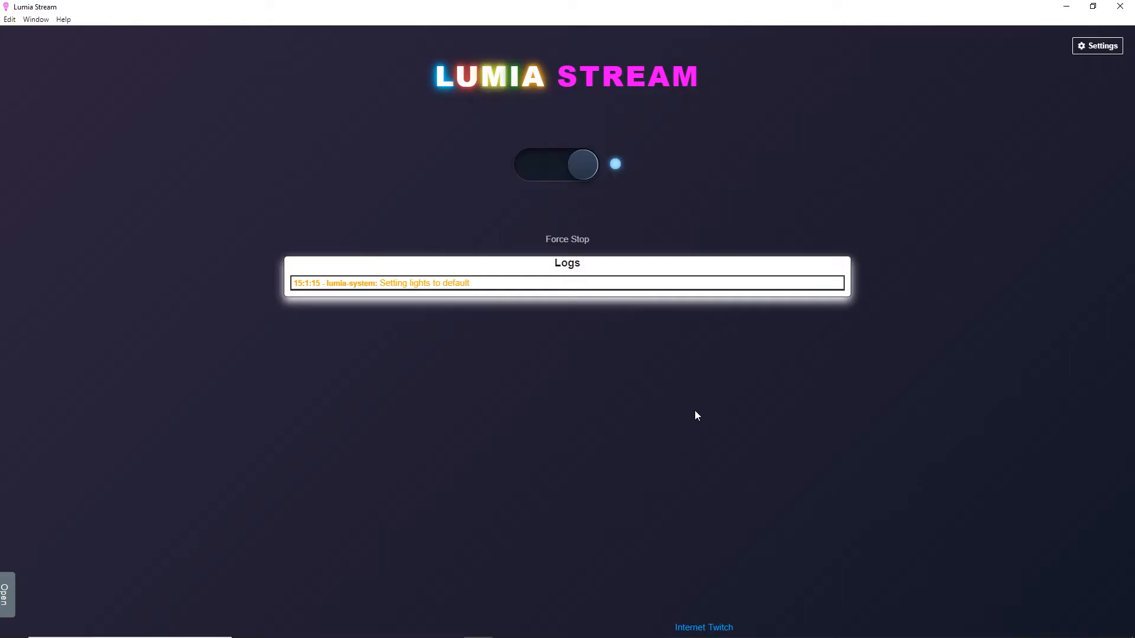
Select StreamElements under Settings > Connections > Platform and continue to its OAuth login.
left_click(1098, 46)
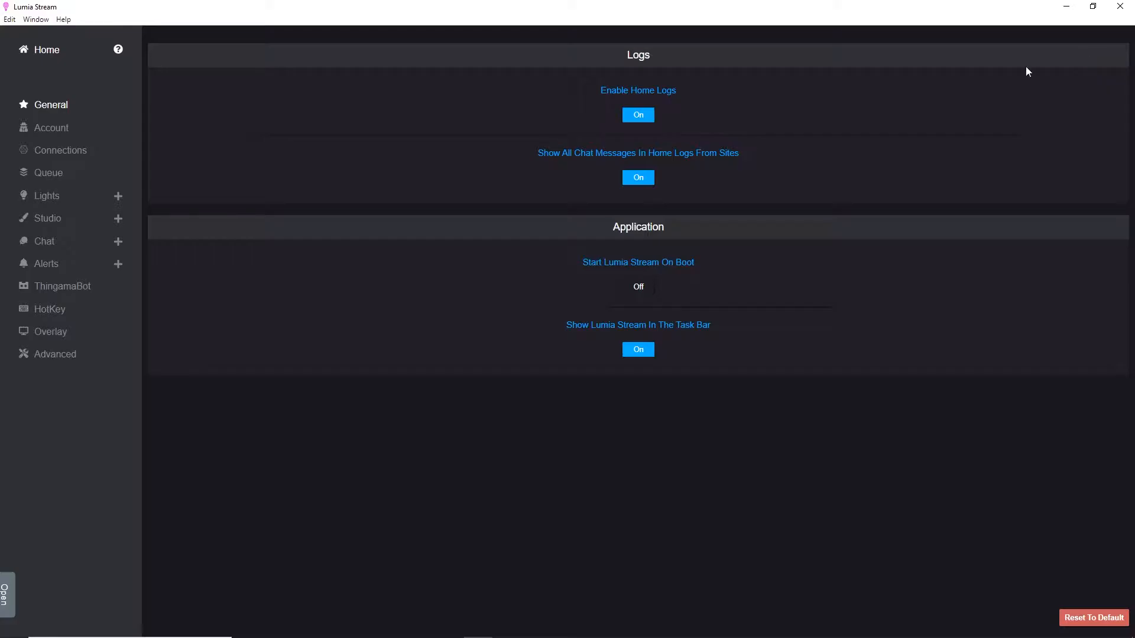
left_click(60, 150)
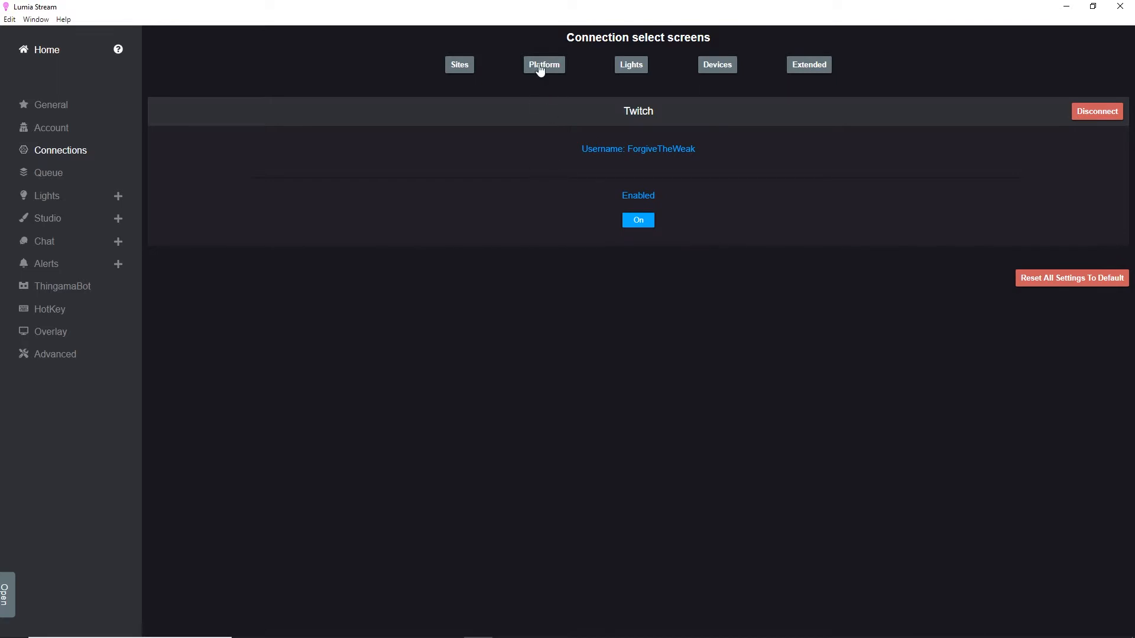
left_click(459, 64)
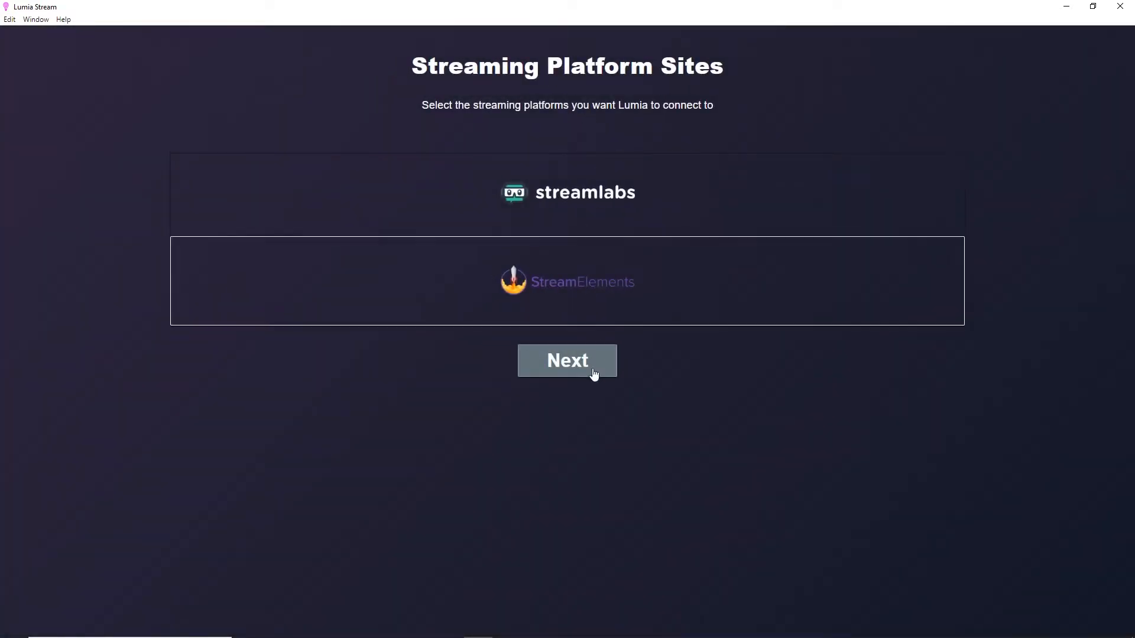
left_click(567, 360)
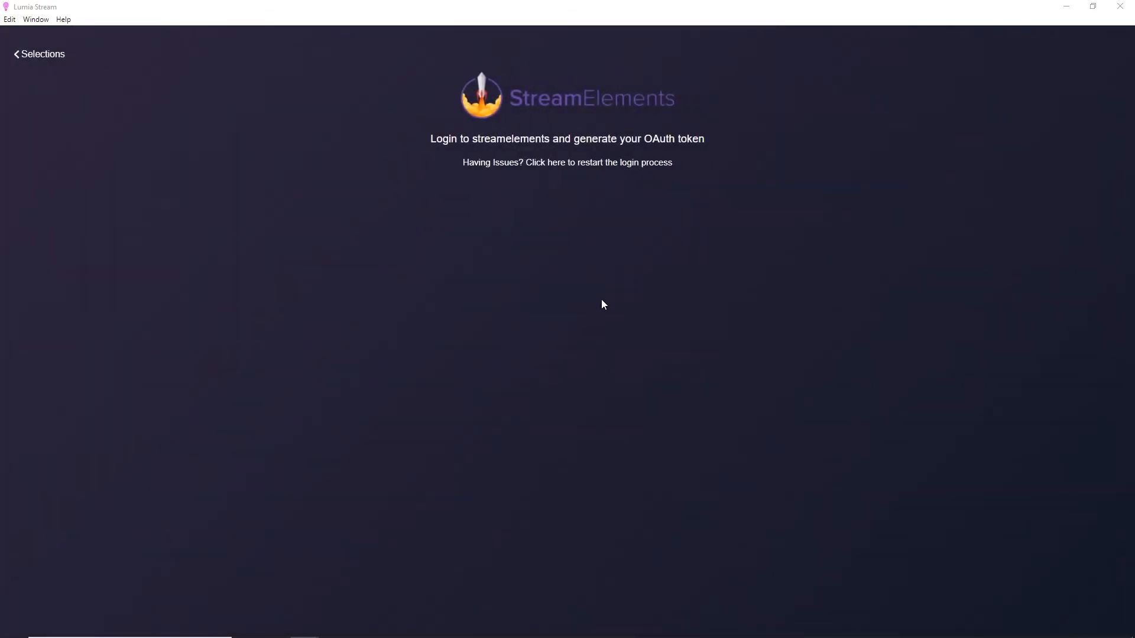
mouse_move(590, 313)
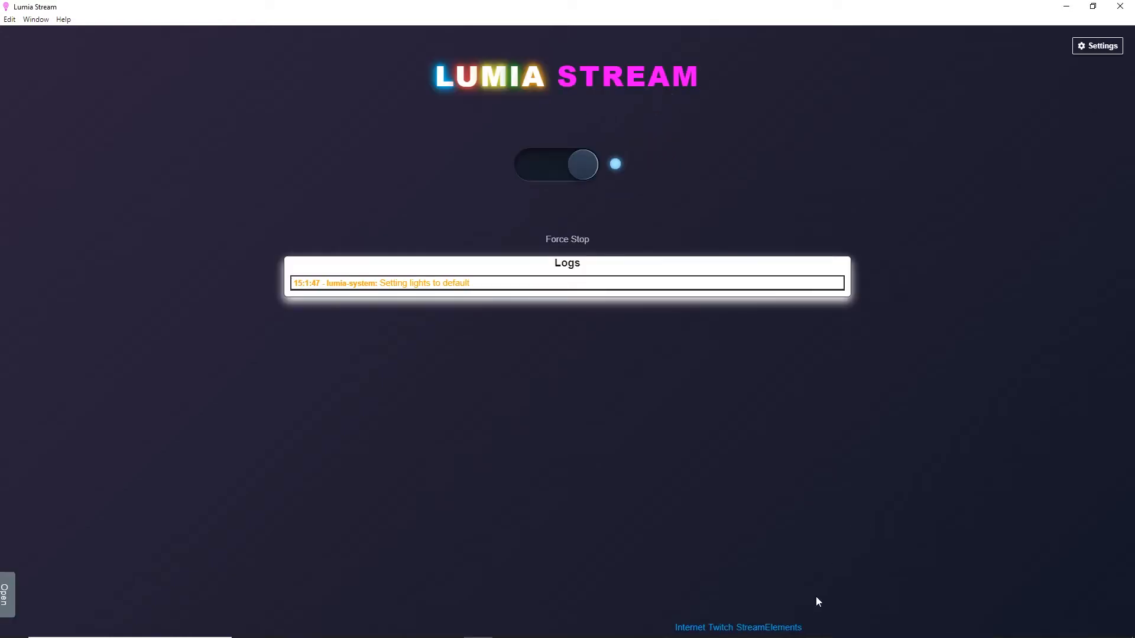
mouse_move(810, 626)
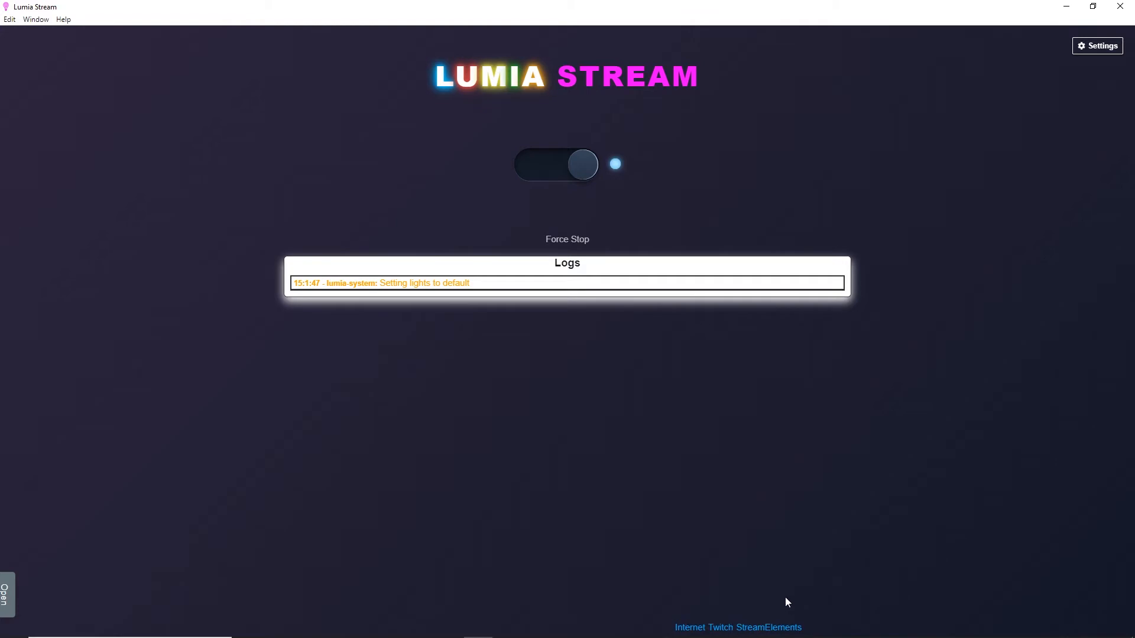
mouse_move(687, 623)
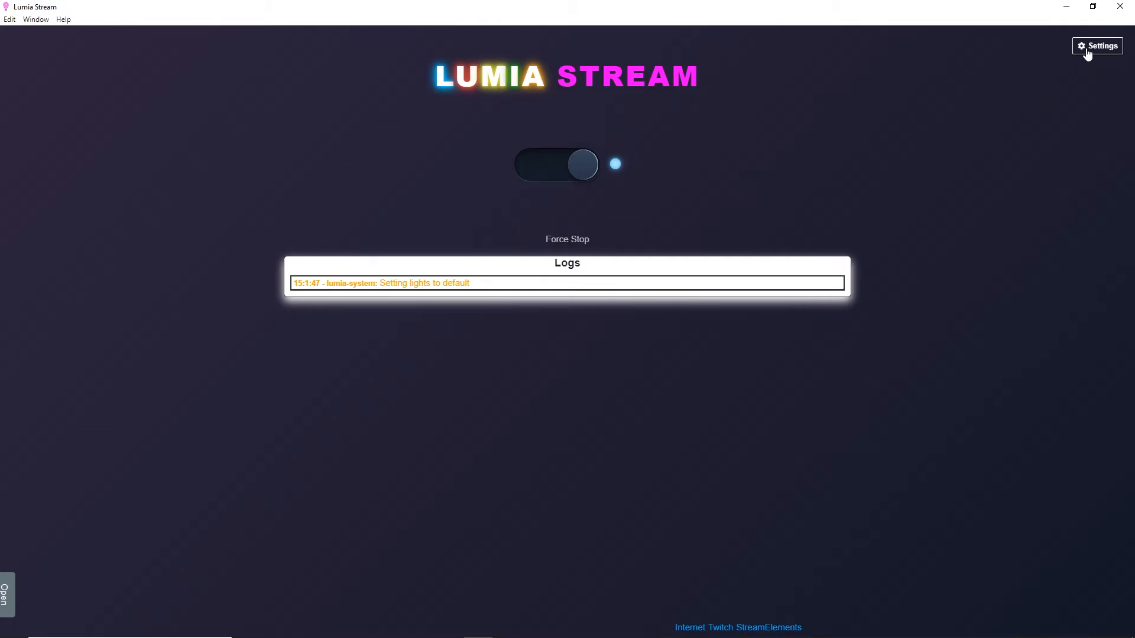
Connect the Hue bridge and save the Bottom guitar, Wall LED, Back stream, TV Light and Top stream lights.
left_click(1097, 46)
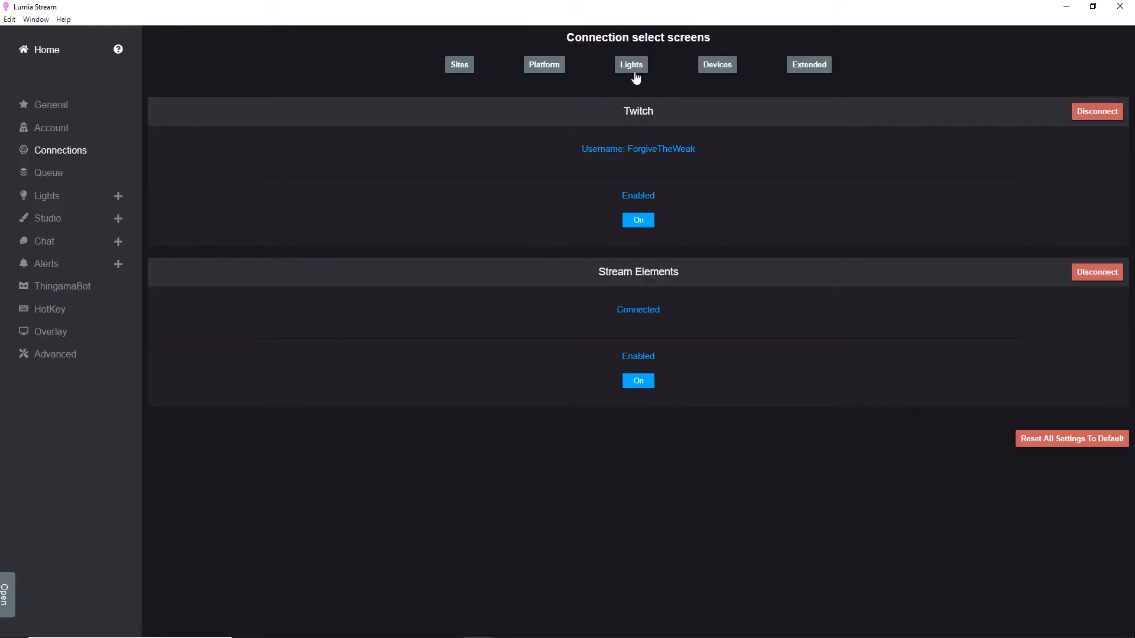
left_click(630, 64)
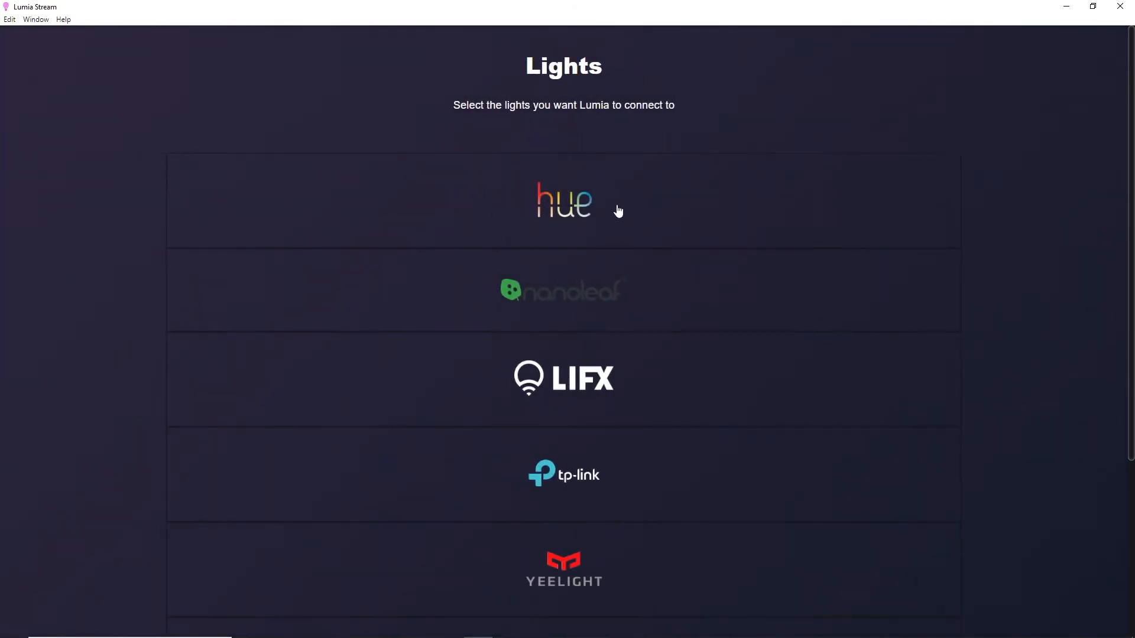
scroll("down", 3)
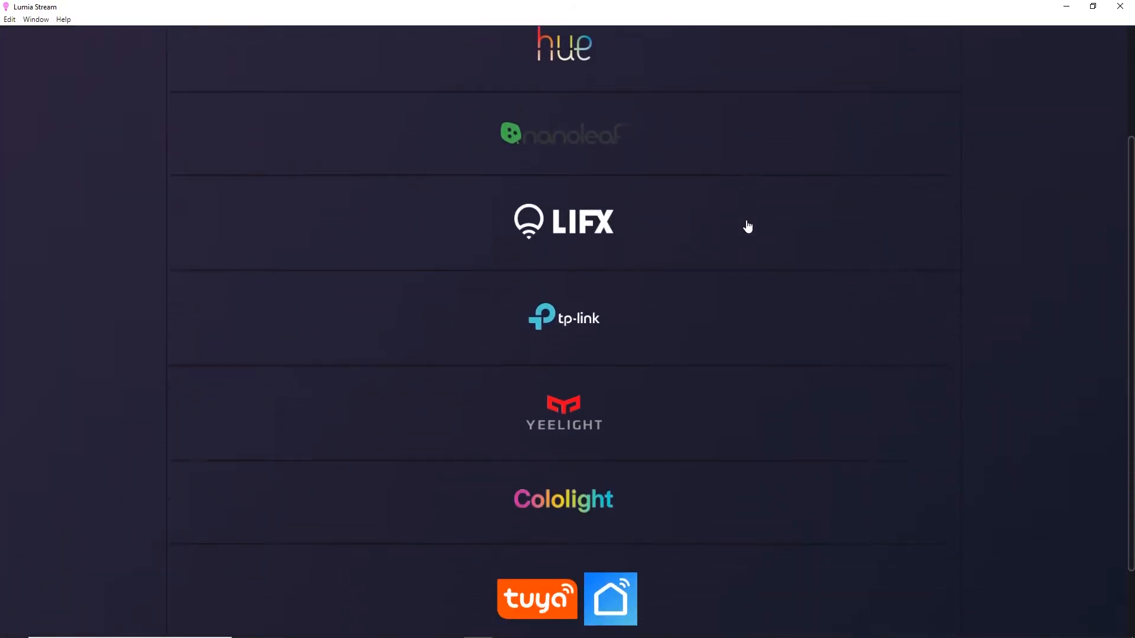
scroll("down", 3)
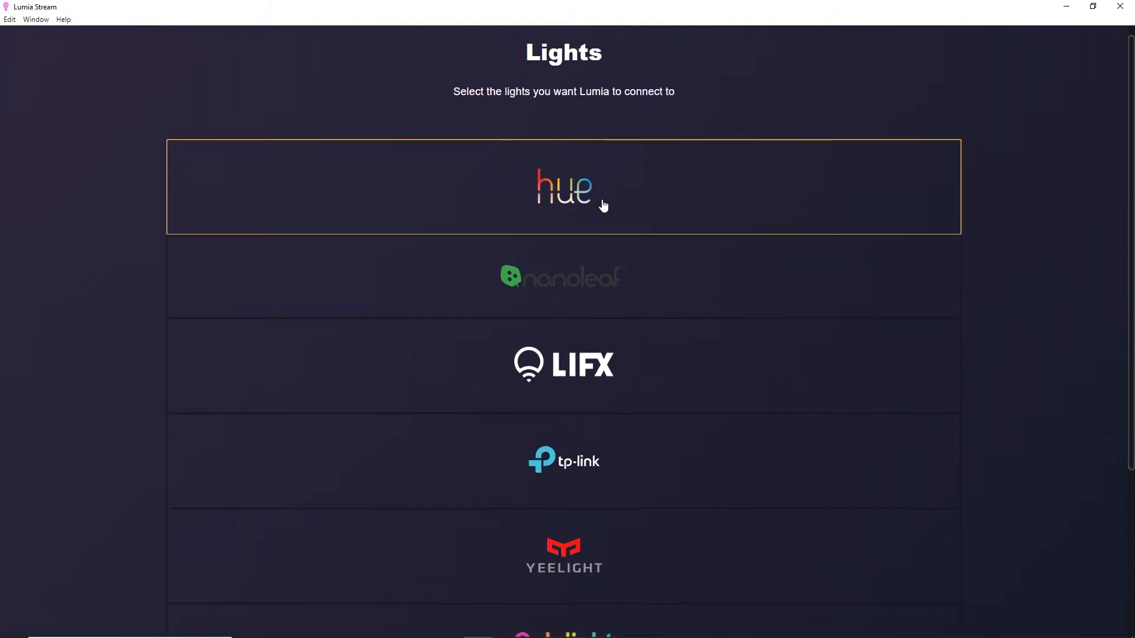
left_click(564, 187)
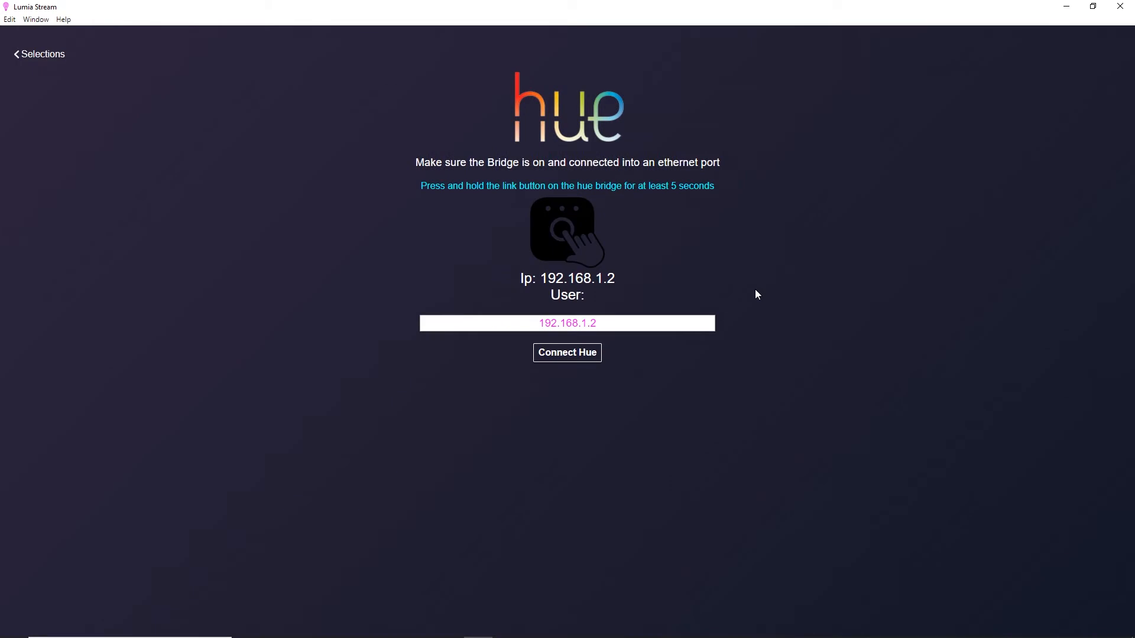
left_click(567, 353)
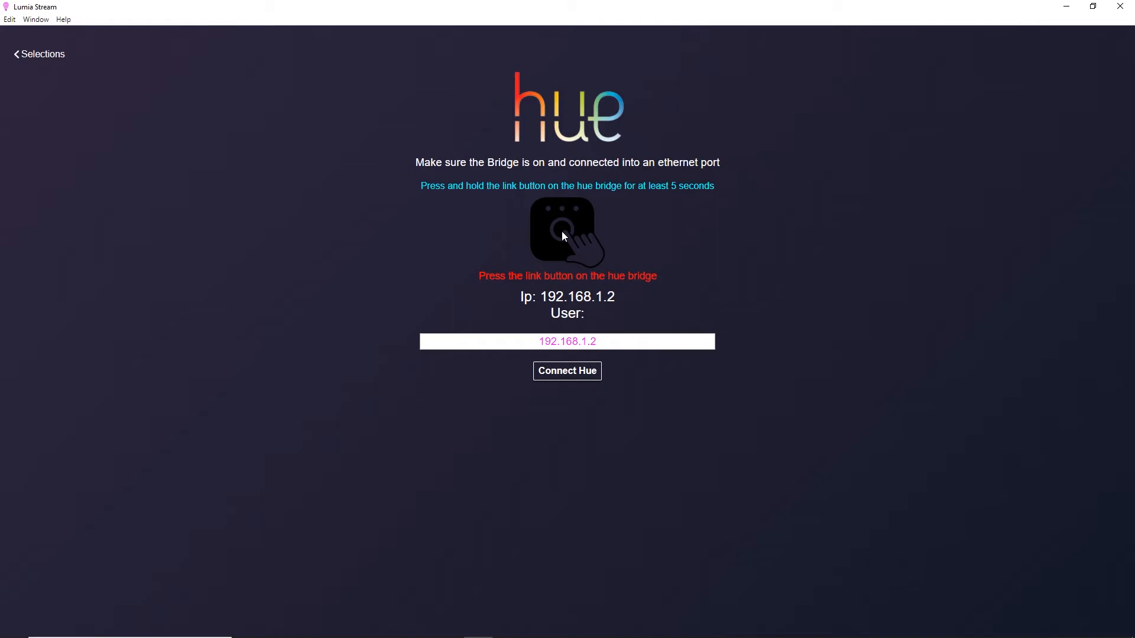
left_click(567, 370)
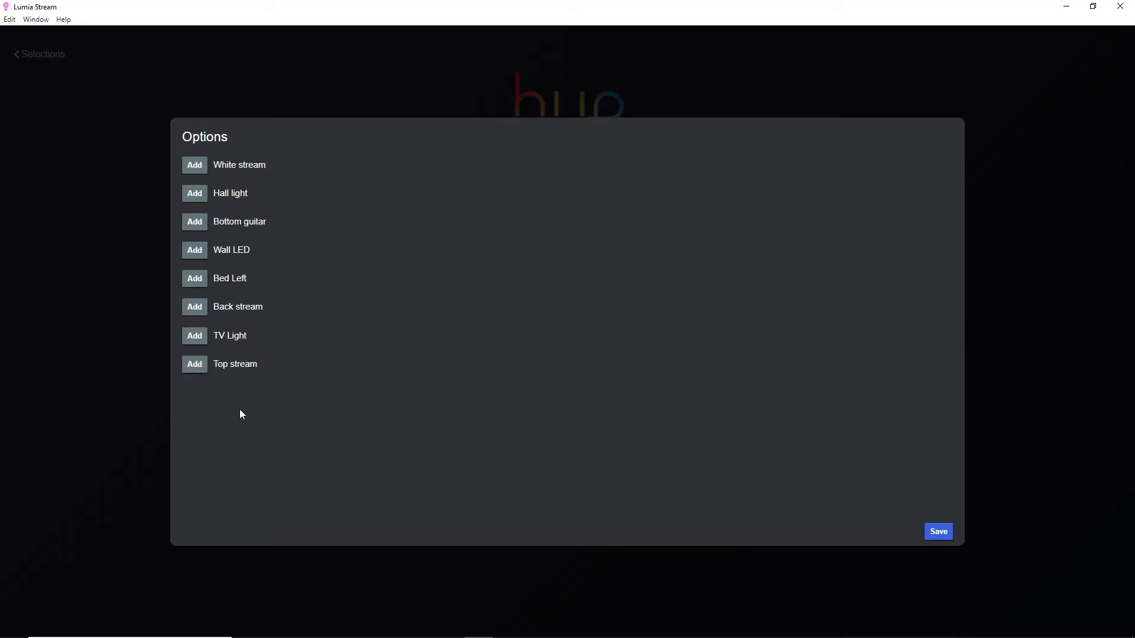
left_click(194, 364)
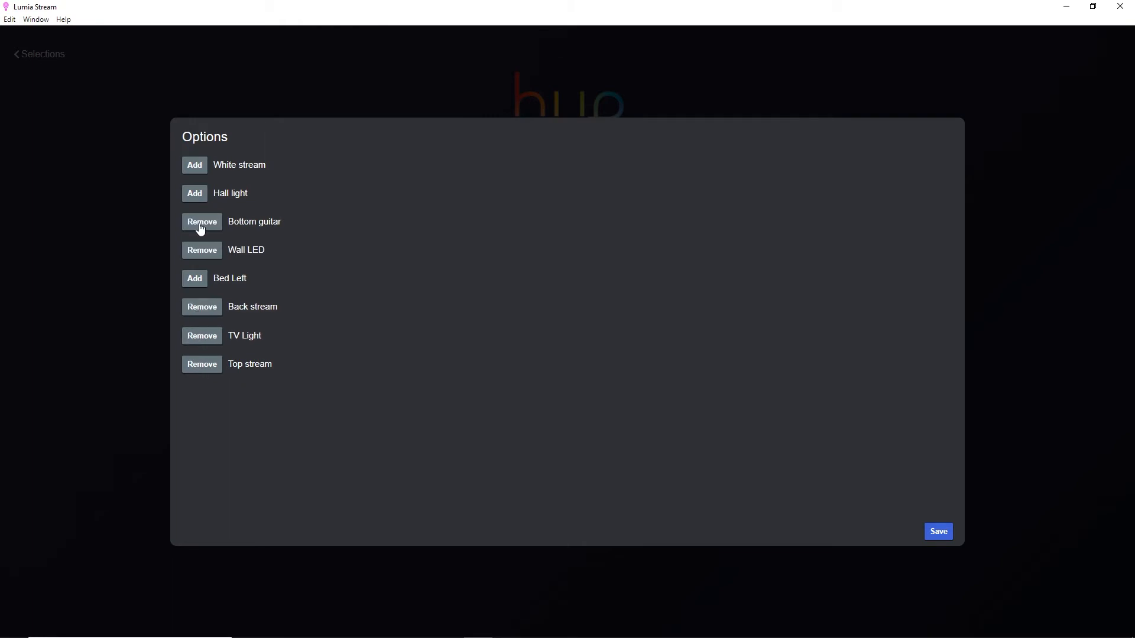
left_click(938, 531)
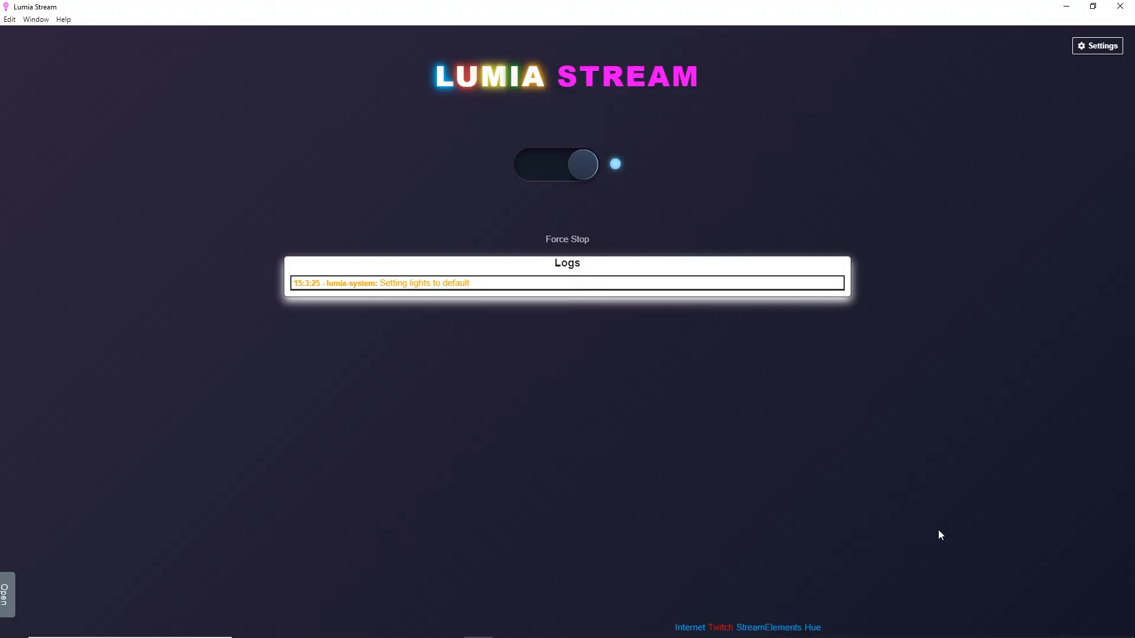
mouse_move(889, 548)
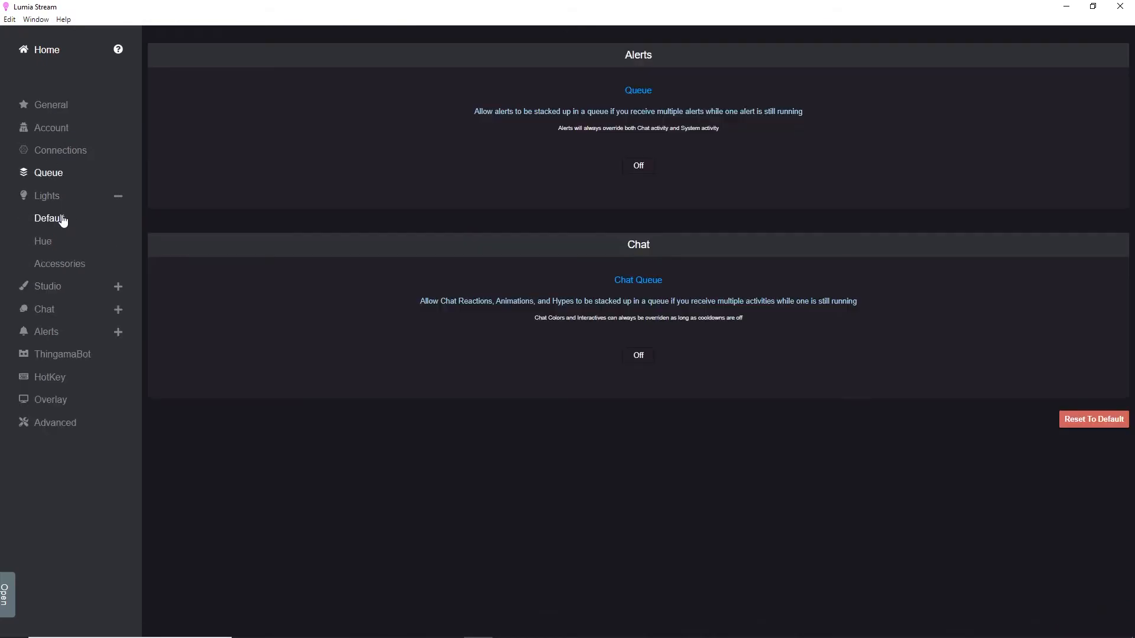
Open Studio > Scenes in settings to view the saved snow scene.
left_click(49, 218)
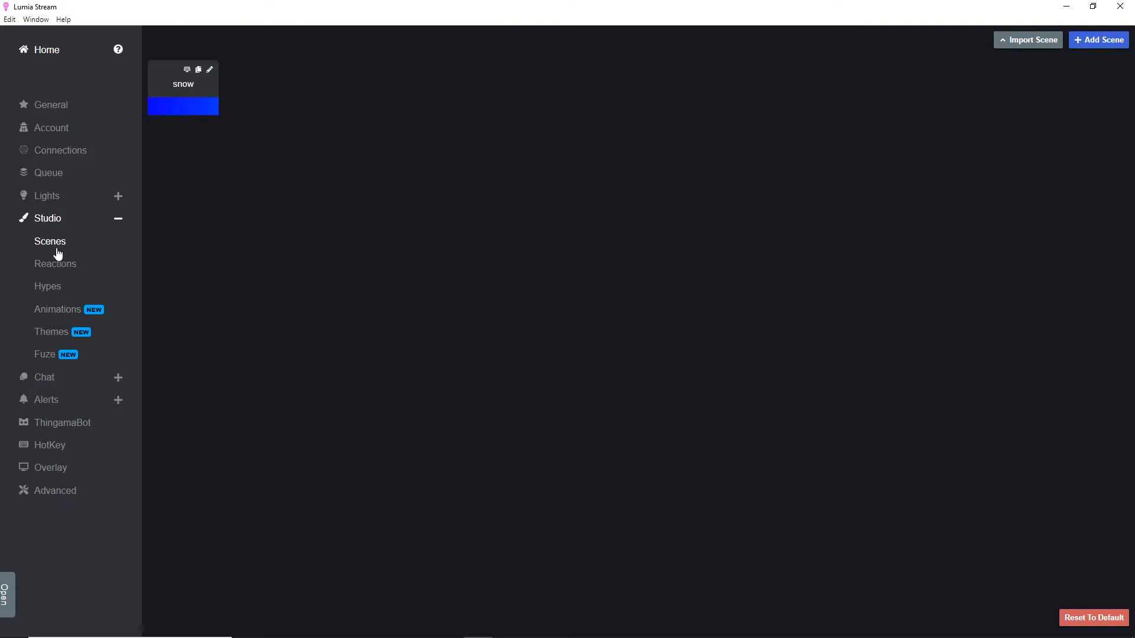
View the chat Tiers and Colors presets, then list Studio Reactions like america, flash and rainbow.
left_click(55, 263)
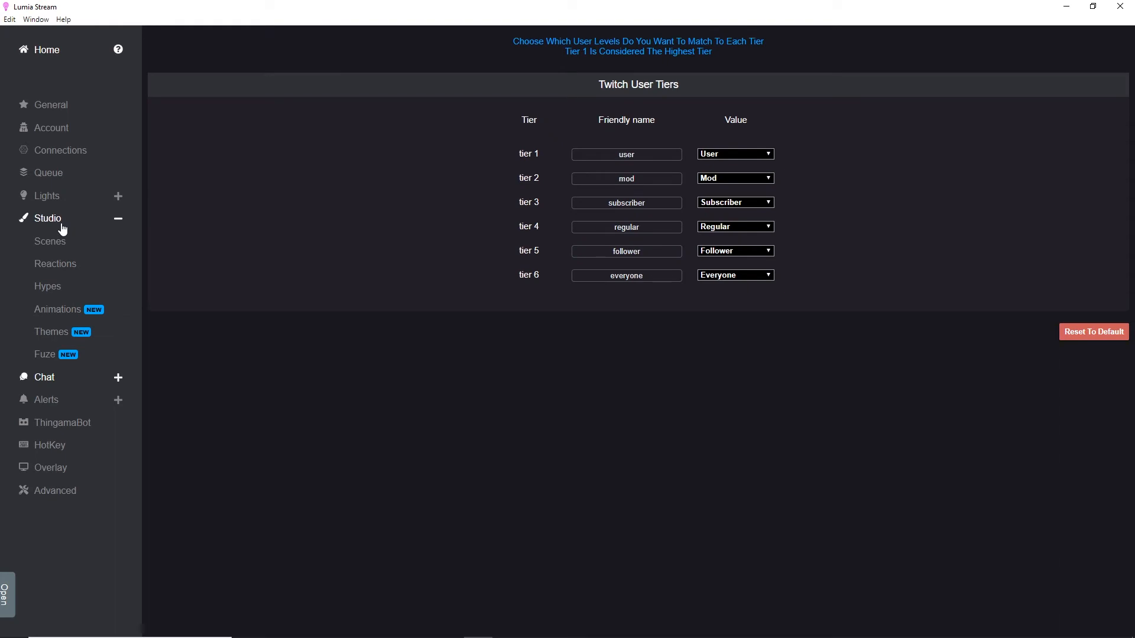
left_click(44, 241)
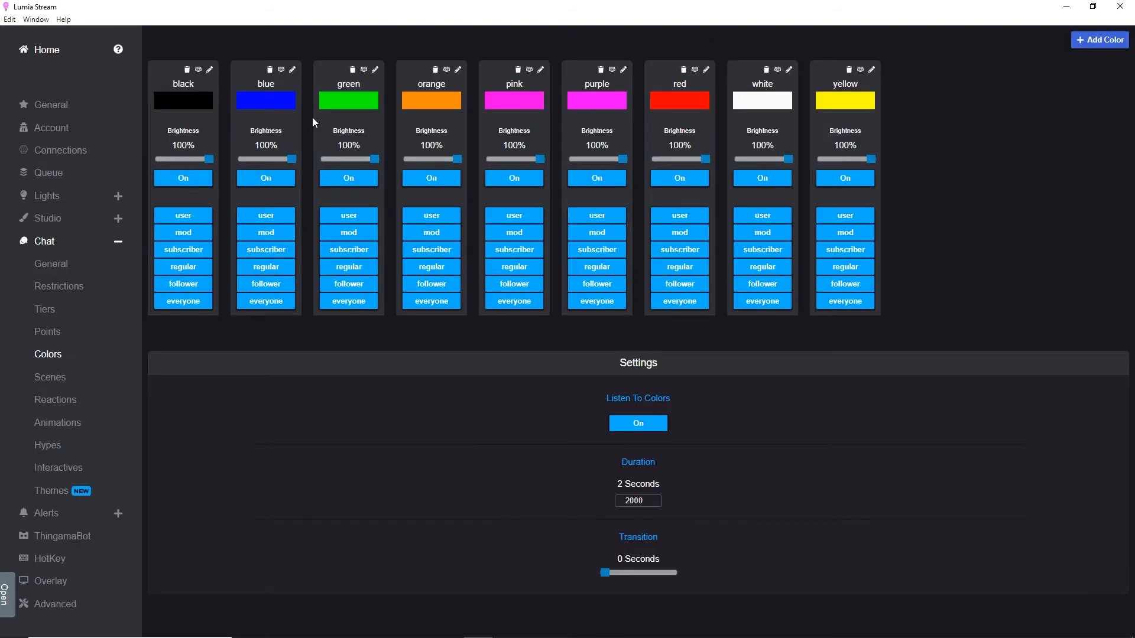
mouse_move(858, 125)
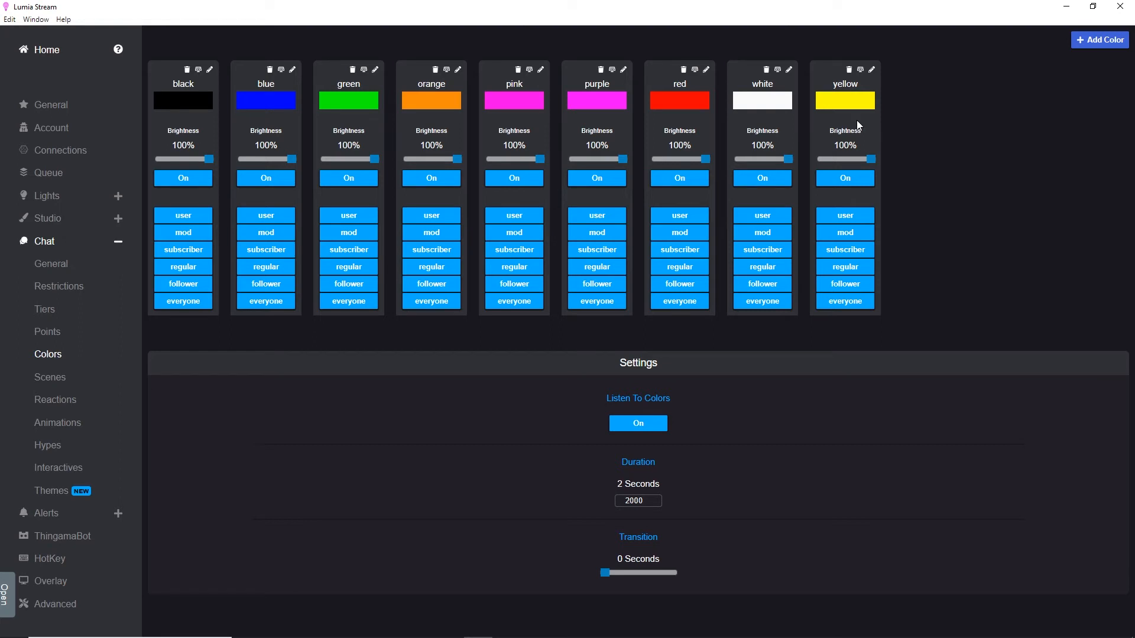
left_click(51, 264)
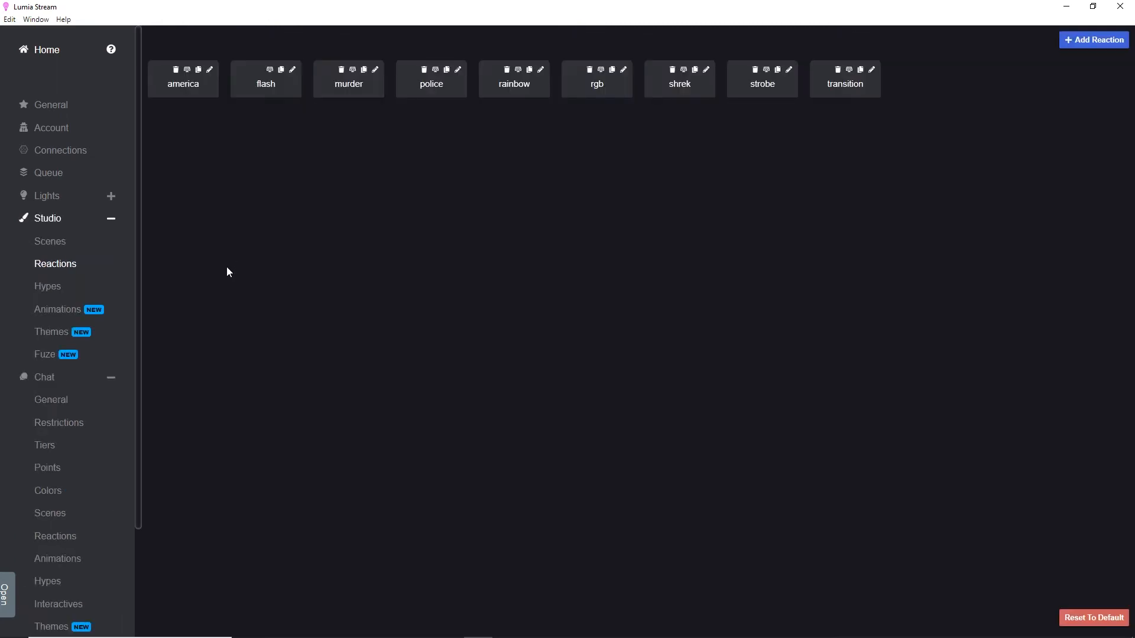
mouse_move(47, 491)
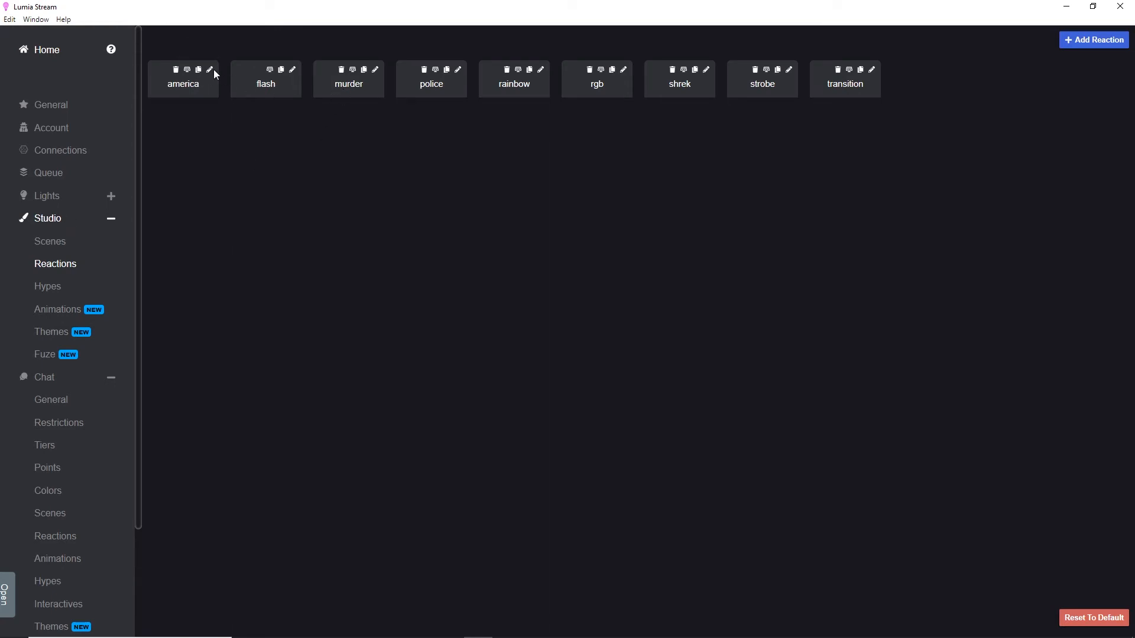
Inspect the america reaction's red and white color slots, cancel, then pick America as a reaction name.
left_click(211, 70)
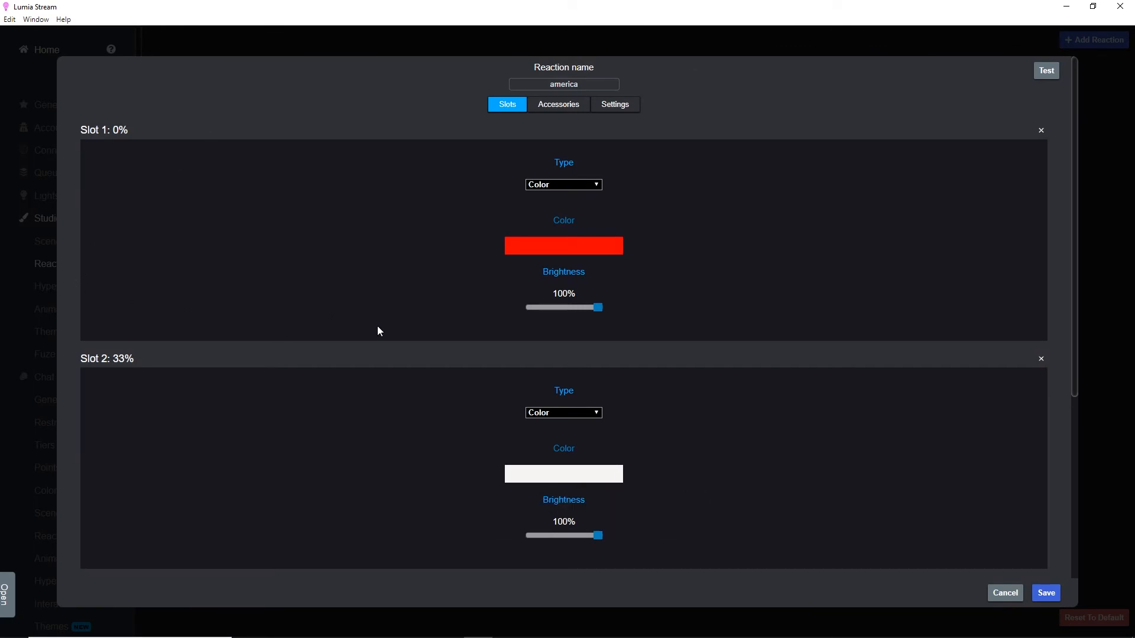
scroll("down", 3)
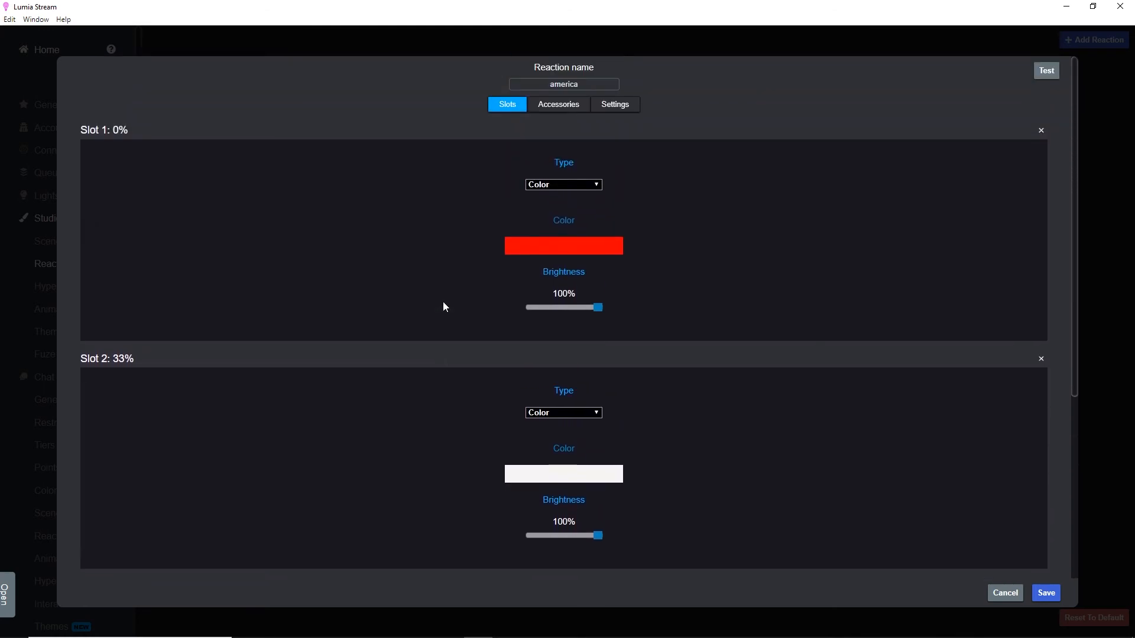
left_click(617, 104)
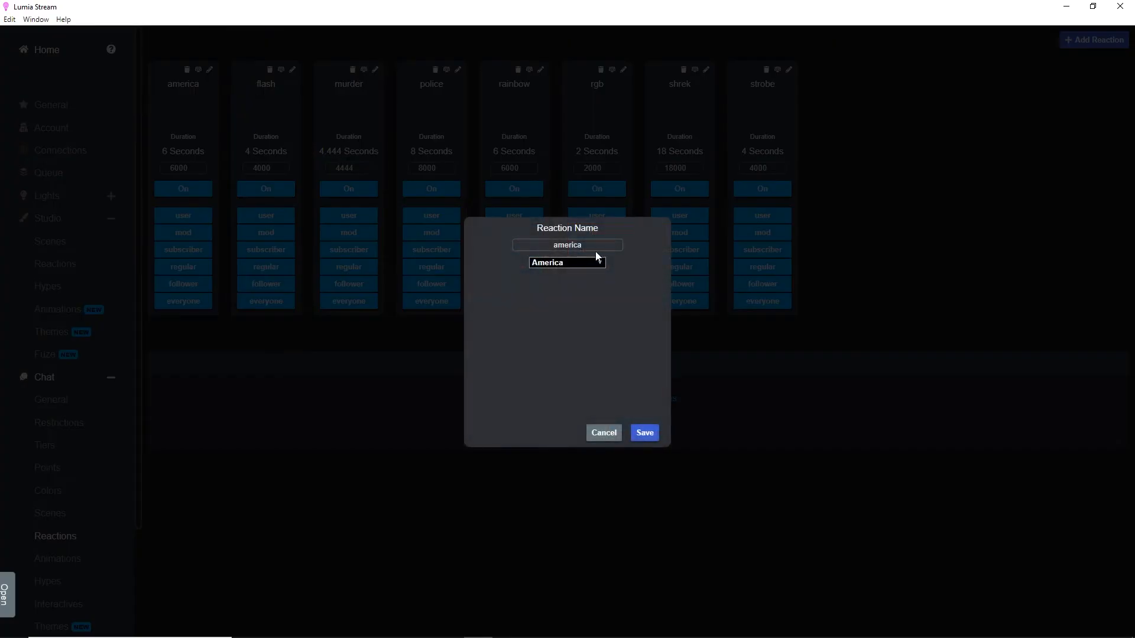
left_click(567, 262)
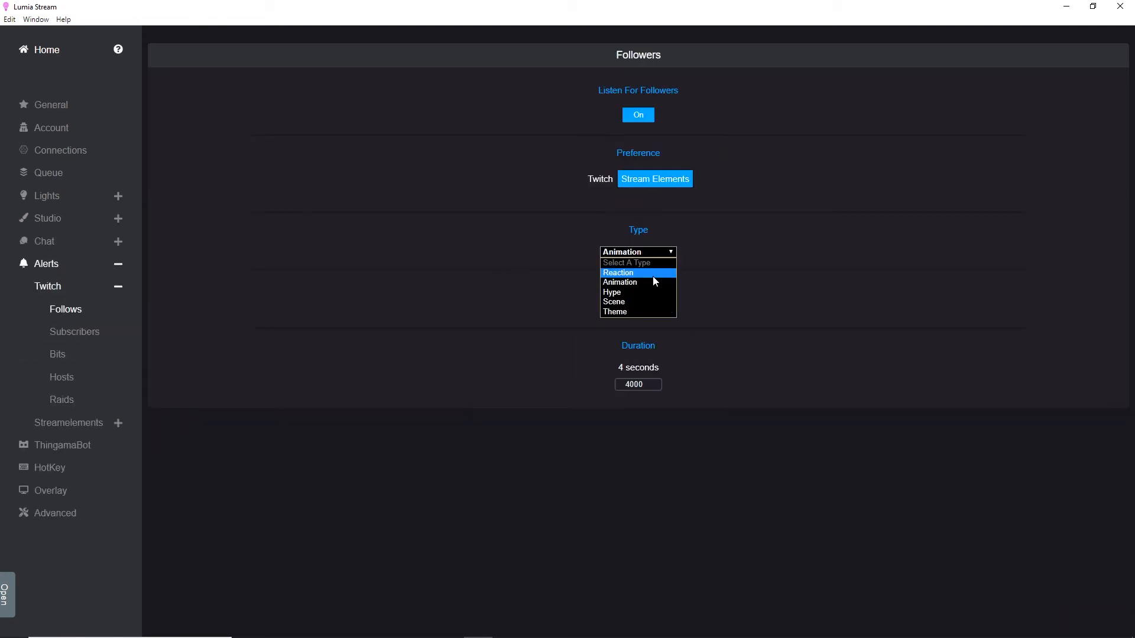
mouse_move(638, 302)
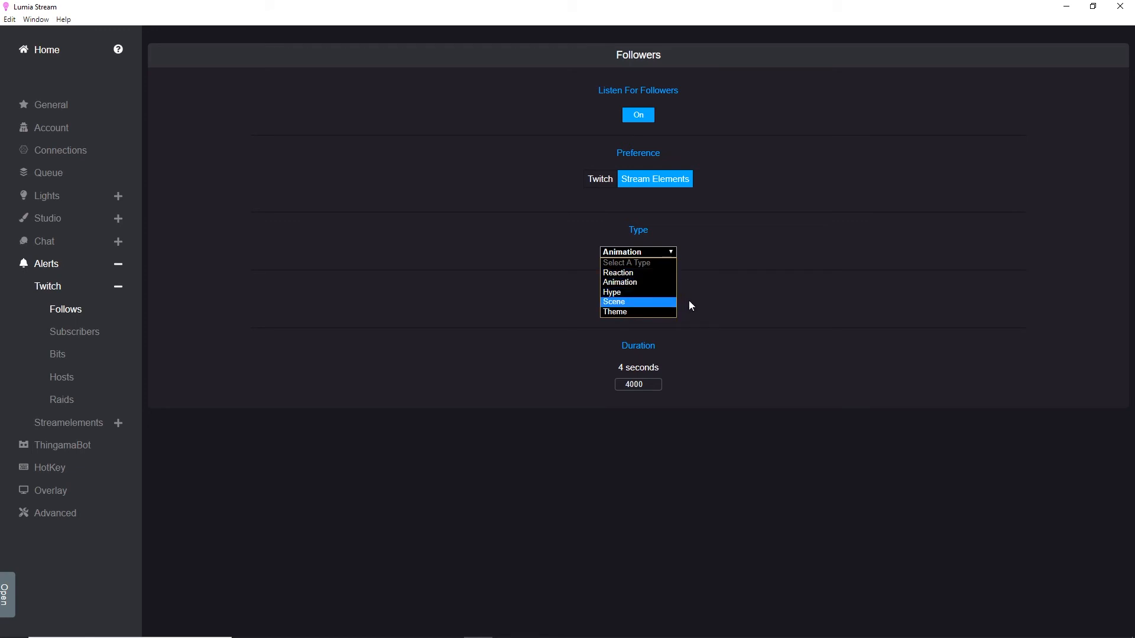
Keep the follower alert's Animation type, check Advanced, then view the numsub and numadd hotkeys.
left_click(620, 283)
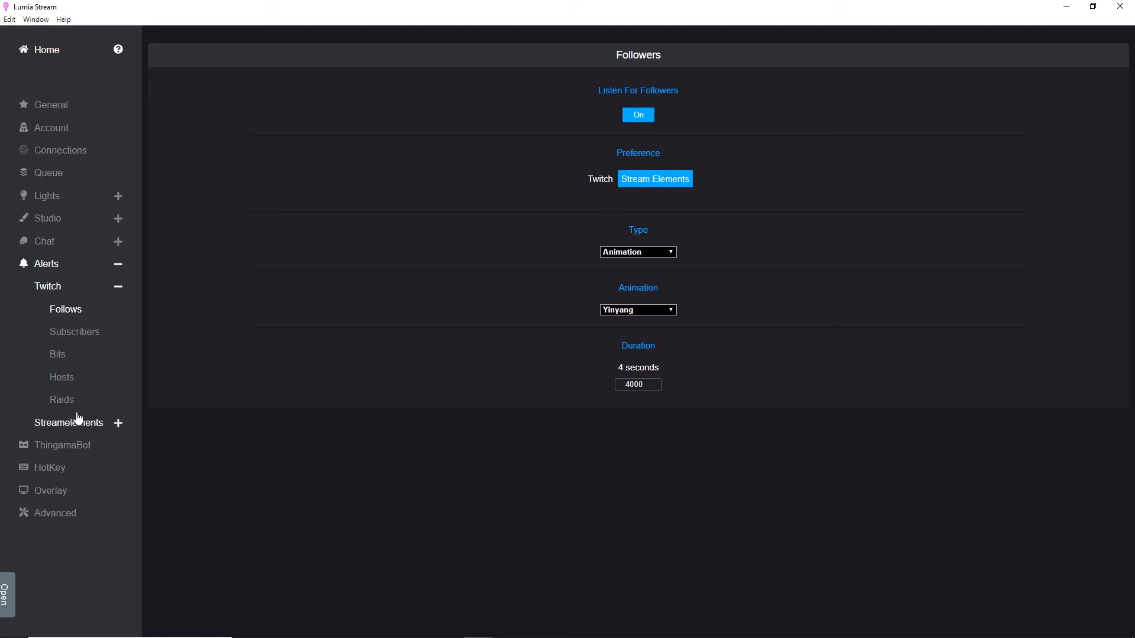
left_click(68, 422)
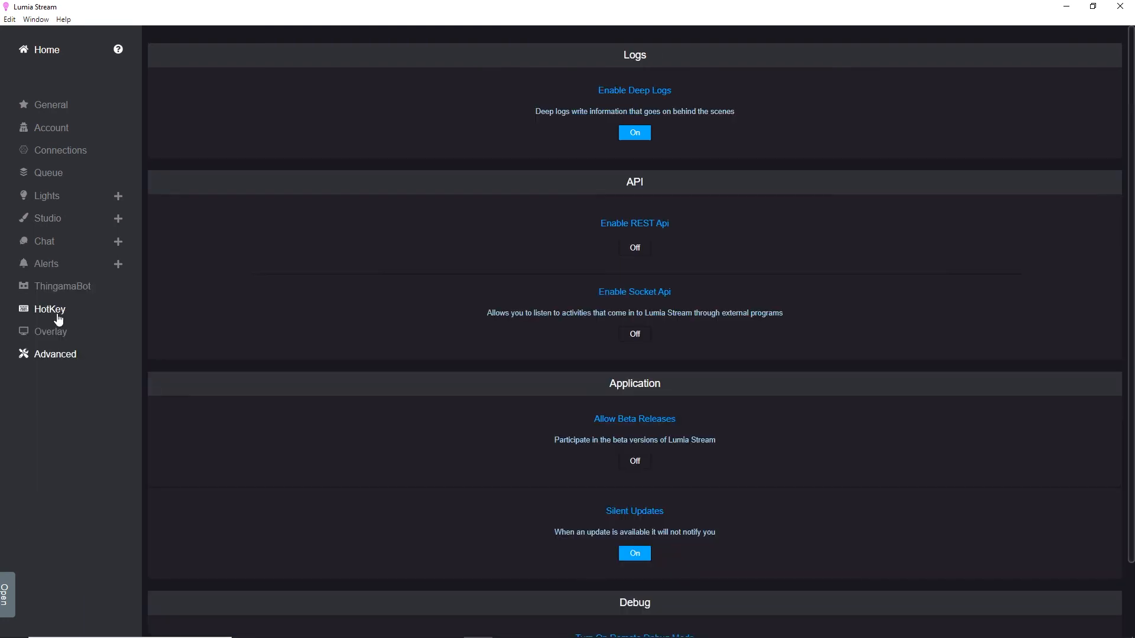
left_click(49, 310)
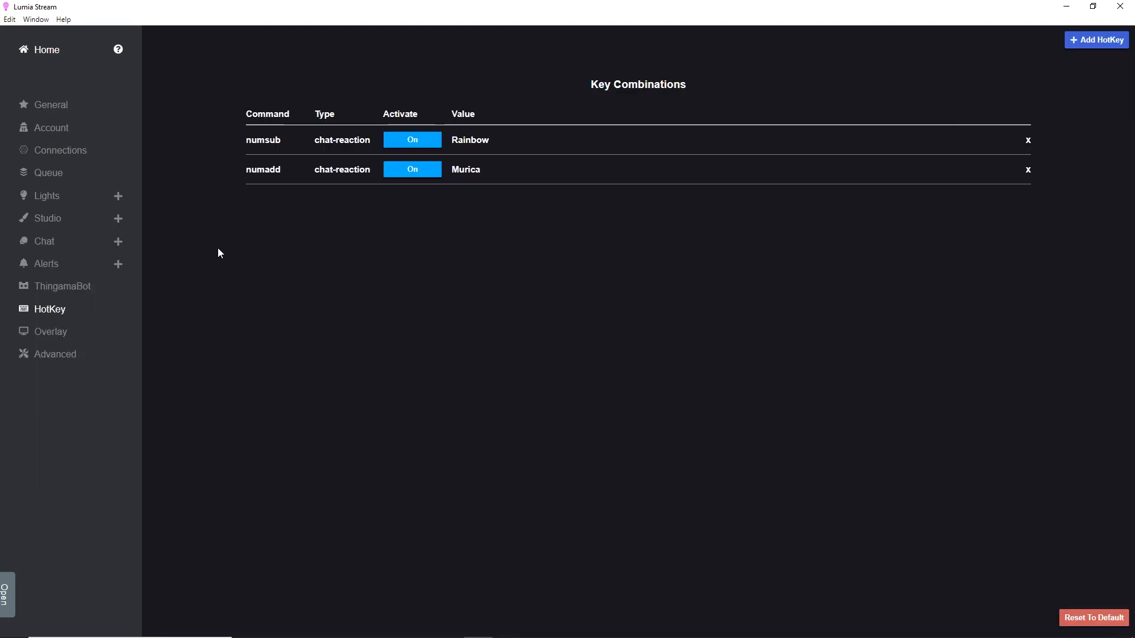